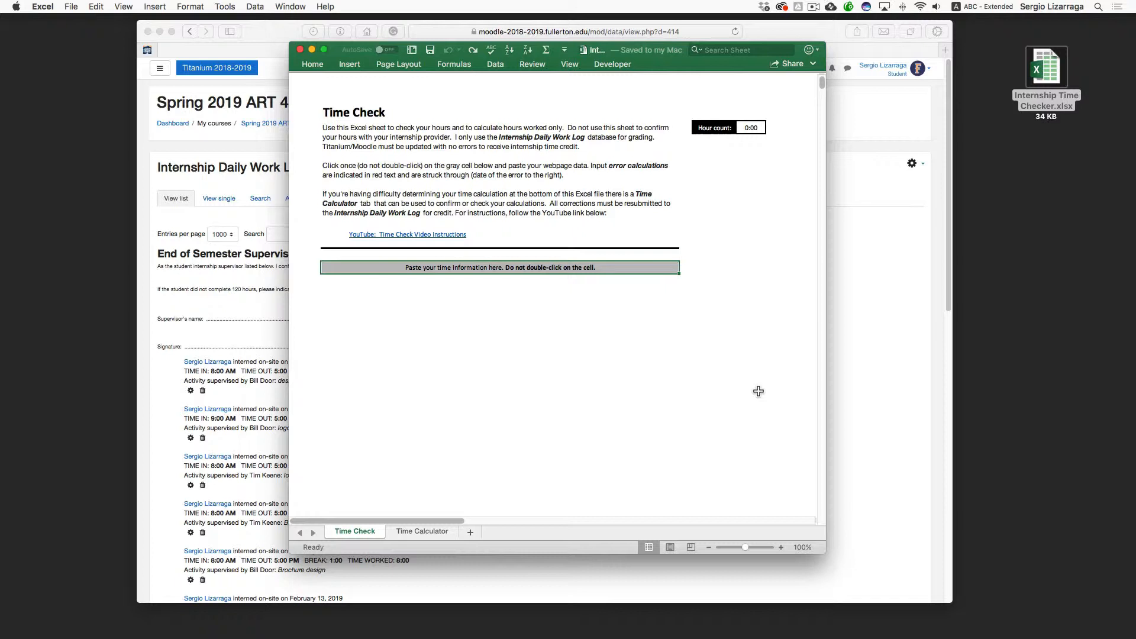
pyautogui.moveTo(751, 385)
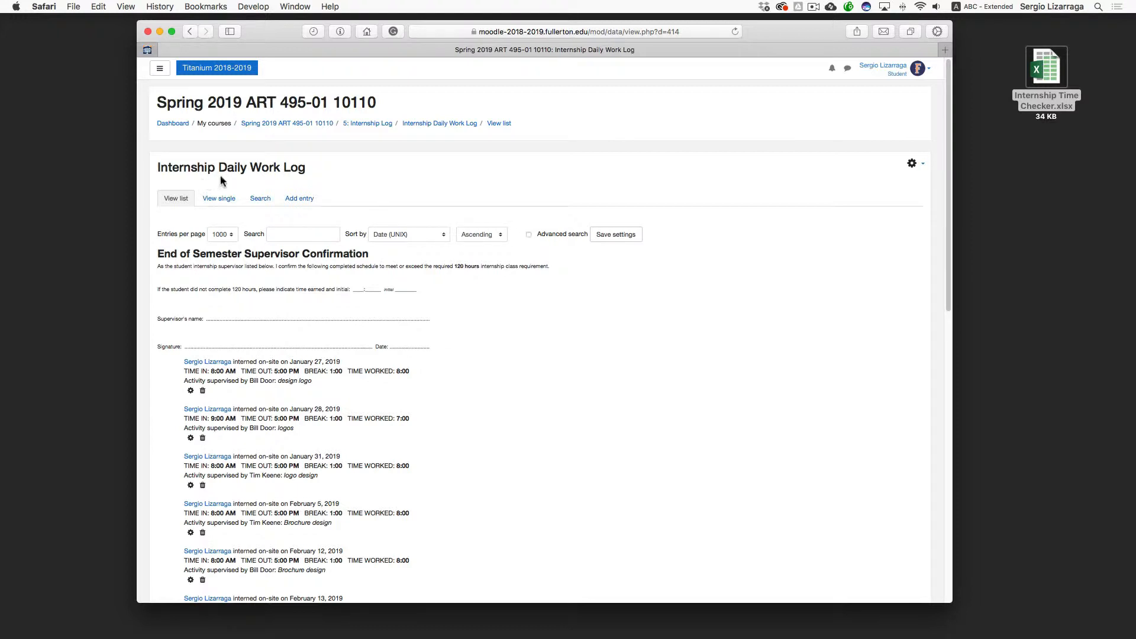
pyautogui.moveTo(274, 193)
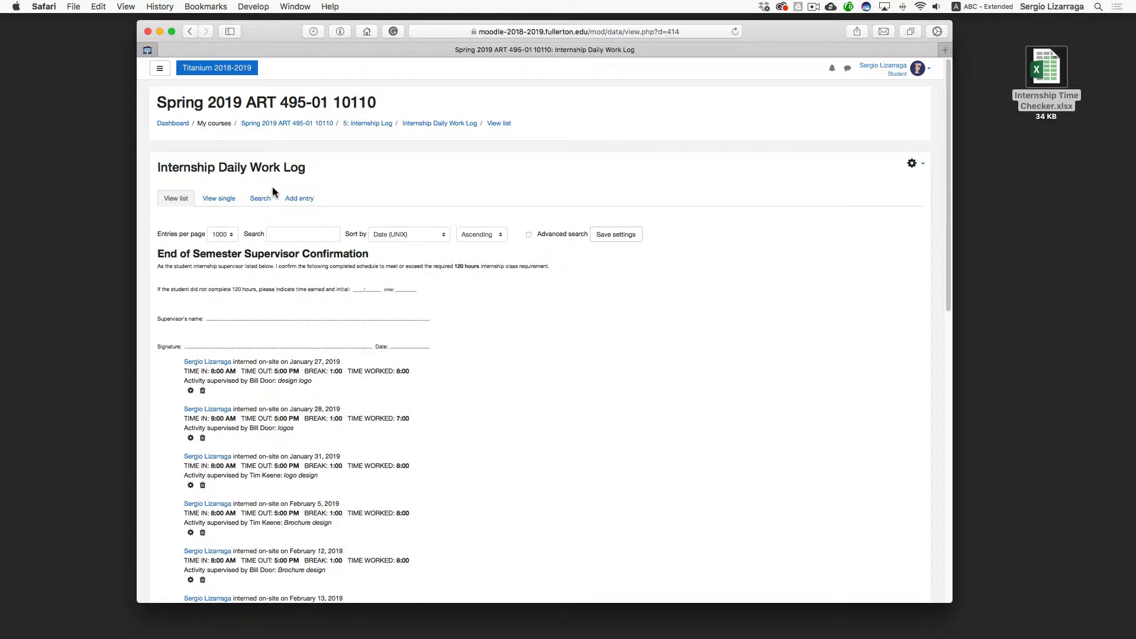
pyautogui.moveTo(234, 237)
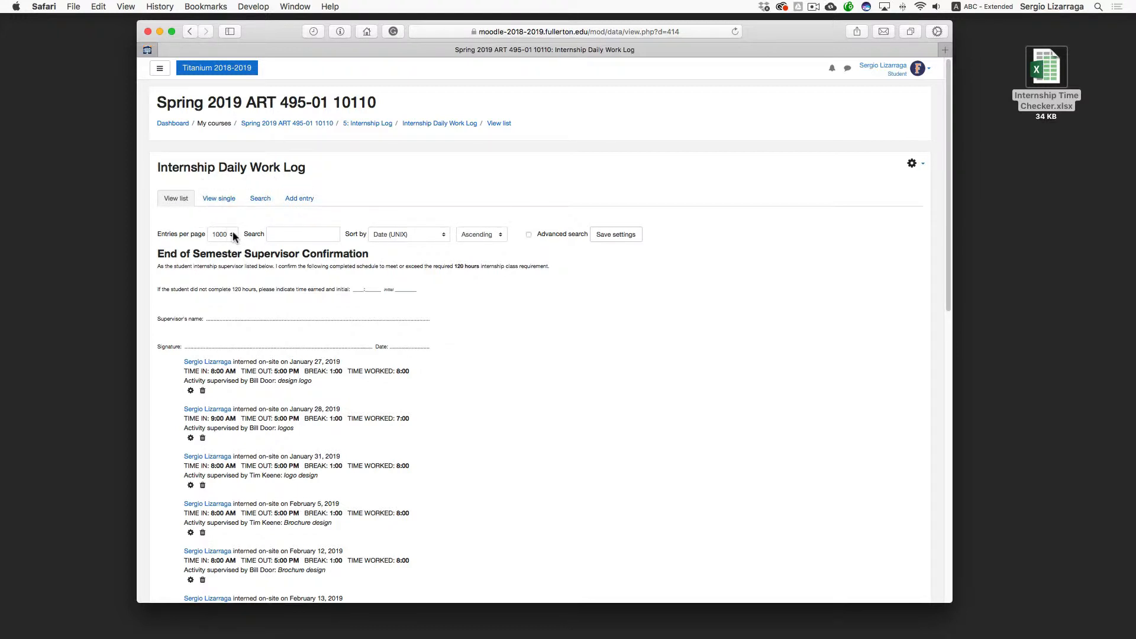
# Step: Keep the Moodle work log at 1000 entries per page and scroll down through the entries
pyautogui.click(219, 234)
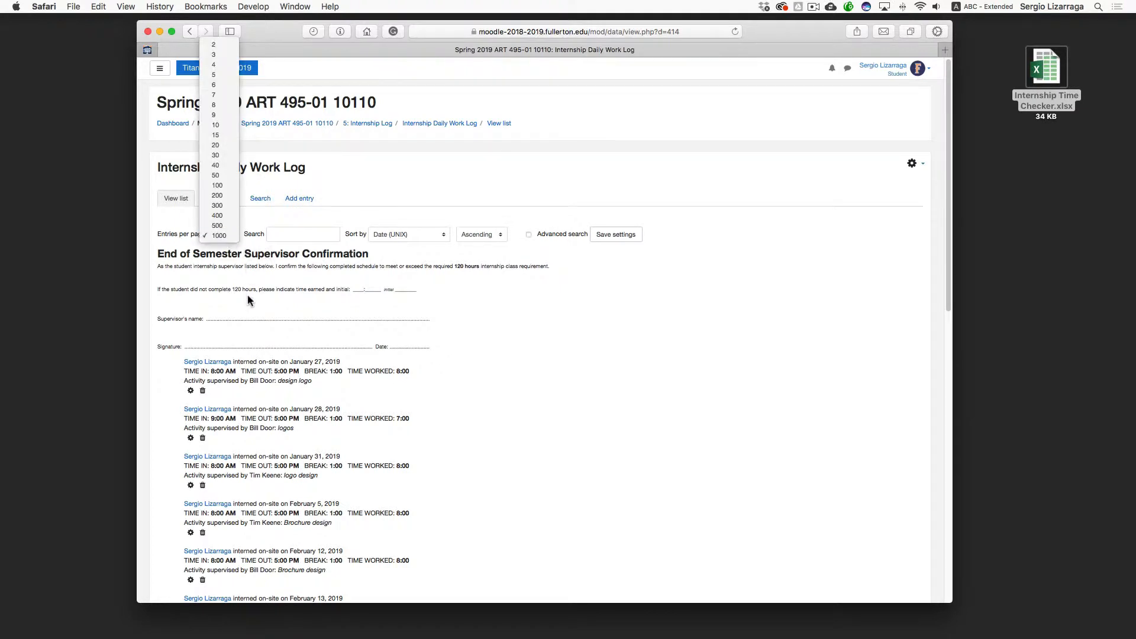
pyautogui.click(220, 235)
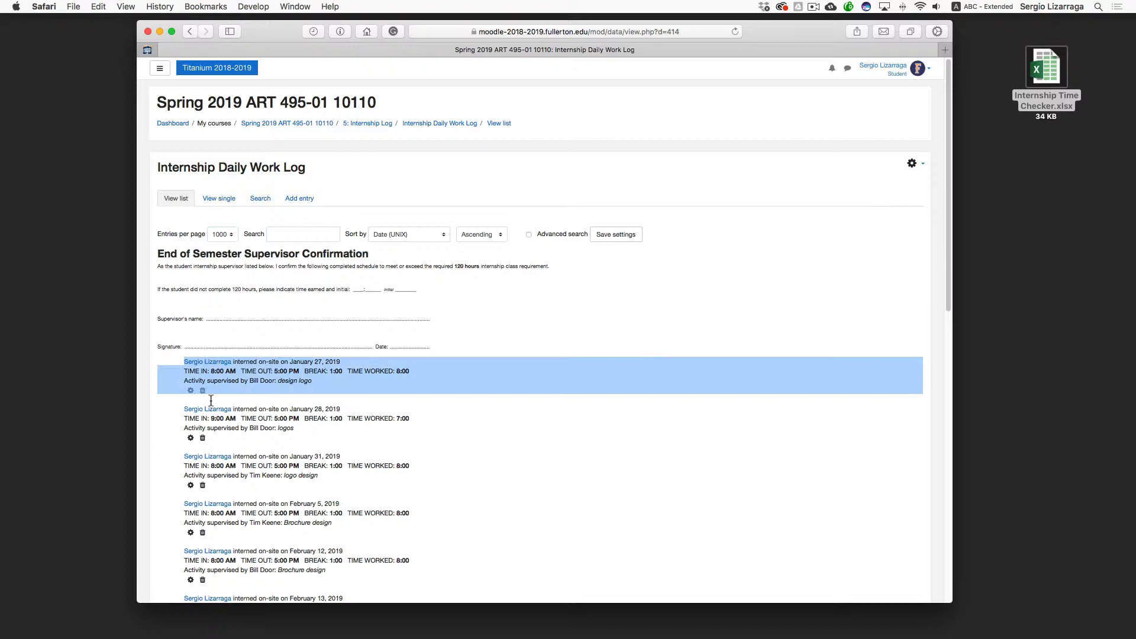
pyautogui.scroll(-3)
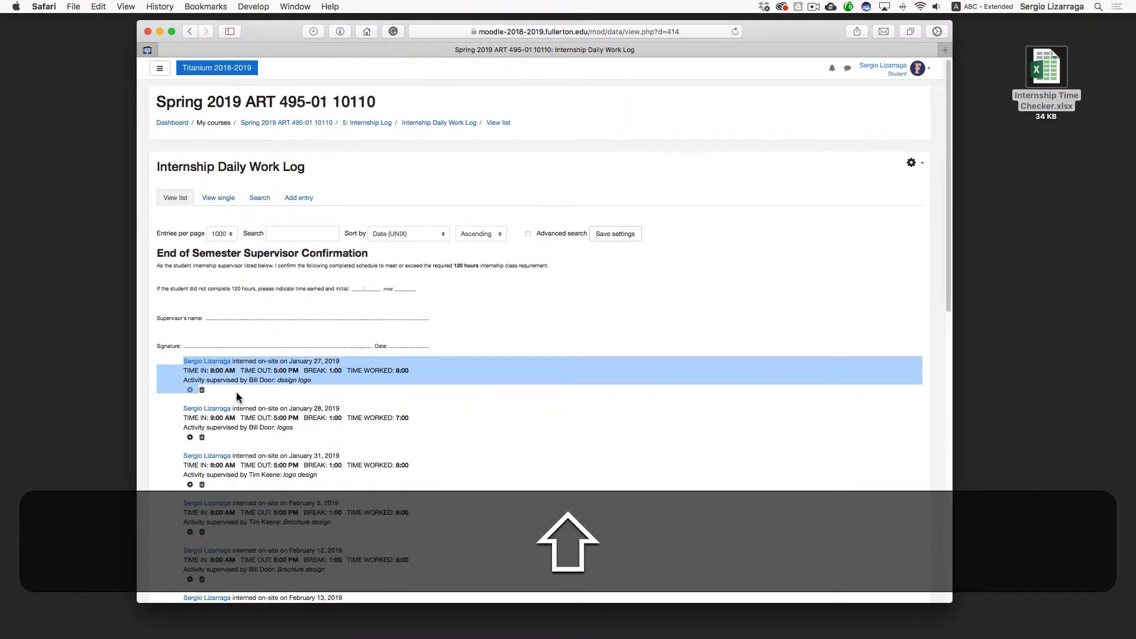
pyautogui.scroll(-3)
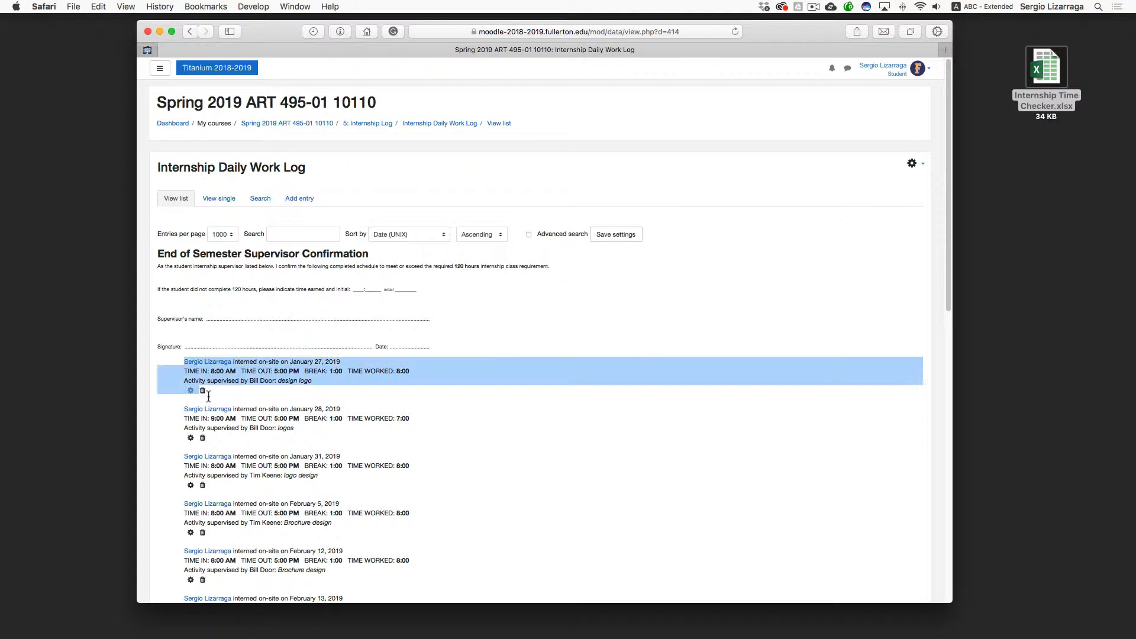
pyautogui.scroll(-3)
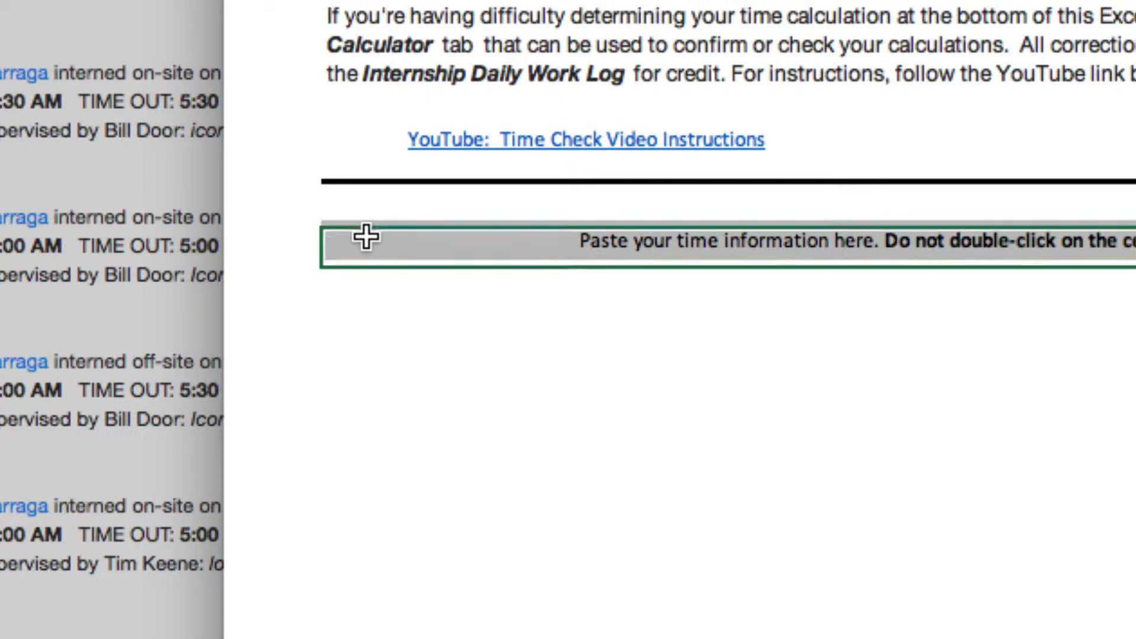
# Step: Select the gray paste cell on the Time Check sheet
pyautogui.doubleClick(601, 240)
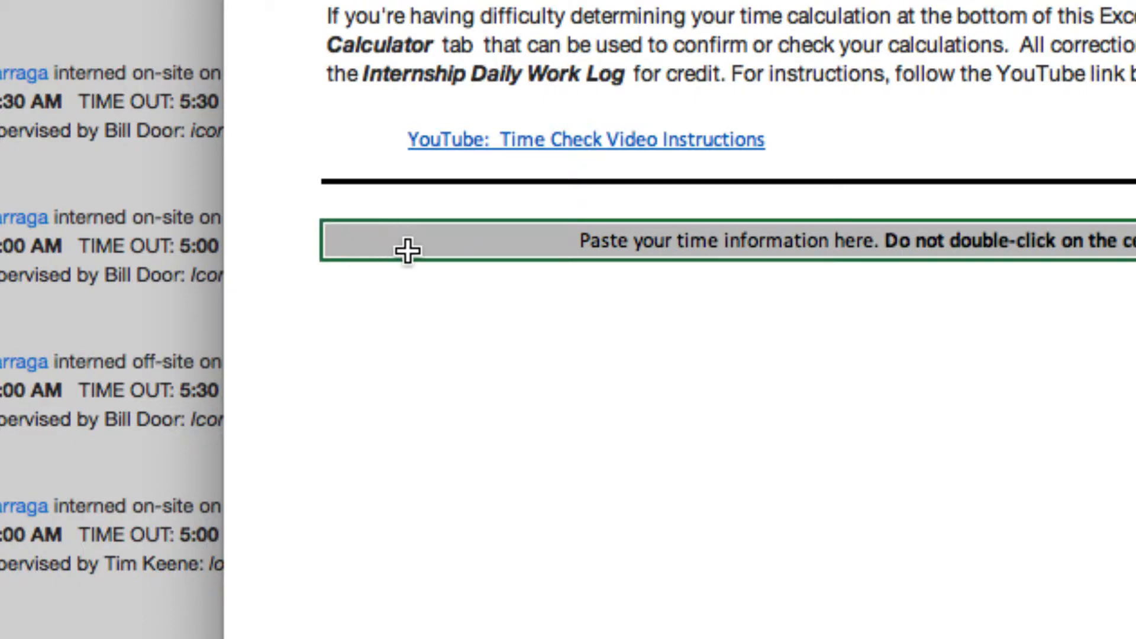
pyautogui.moveTo(416, 254)
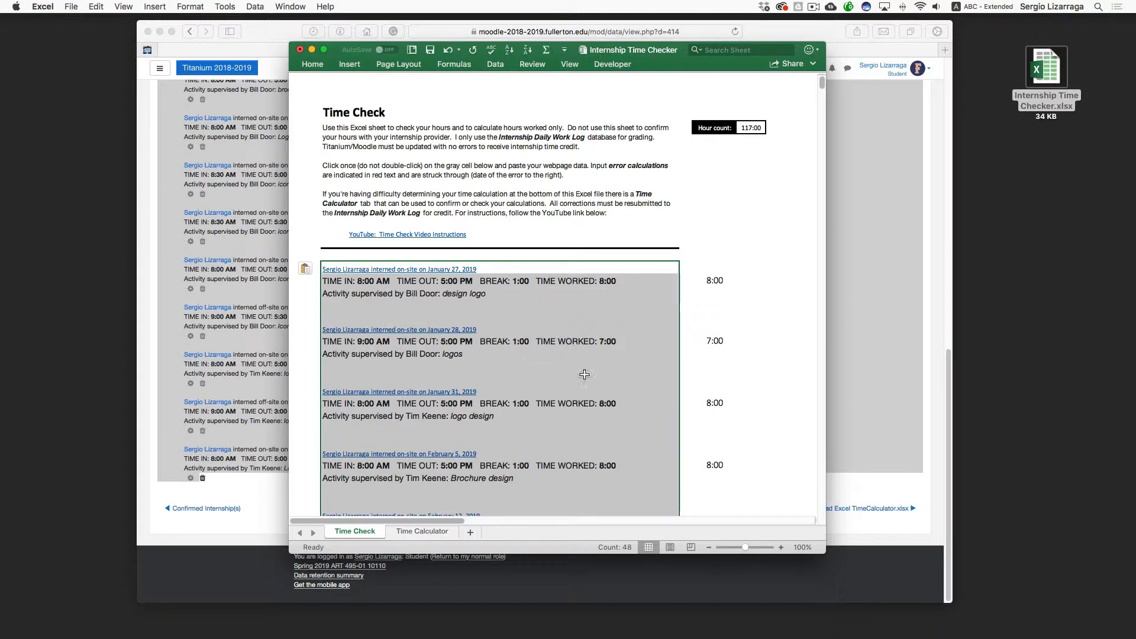
pyautogui.moveTo(714, 283)
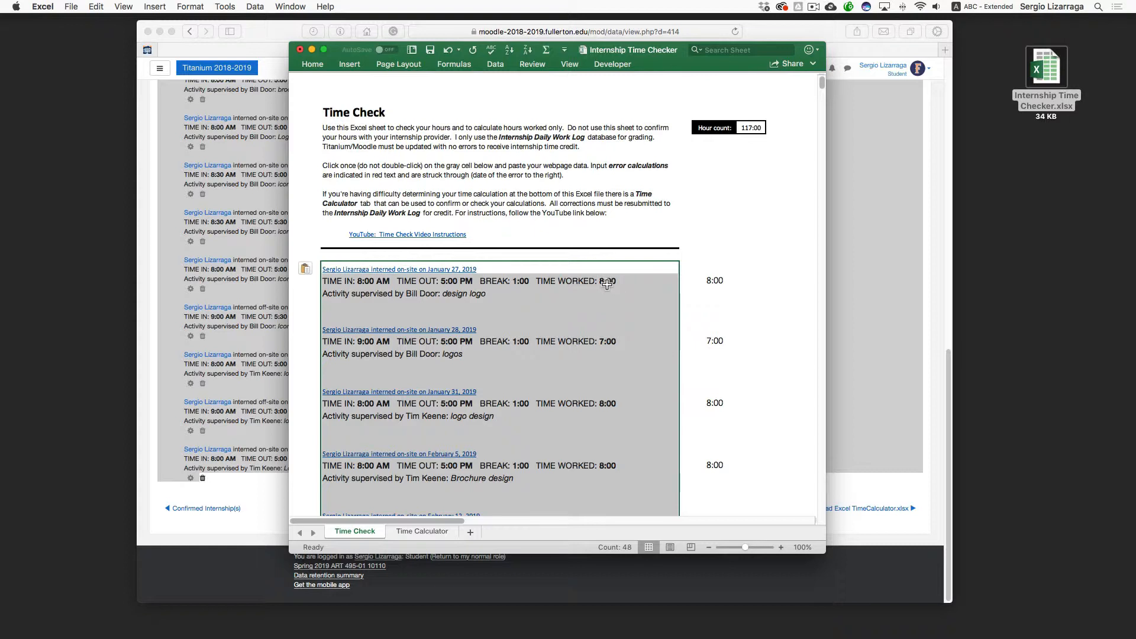
pyautogui.moveTo(710, 285)
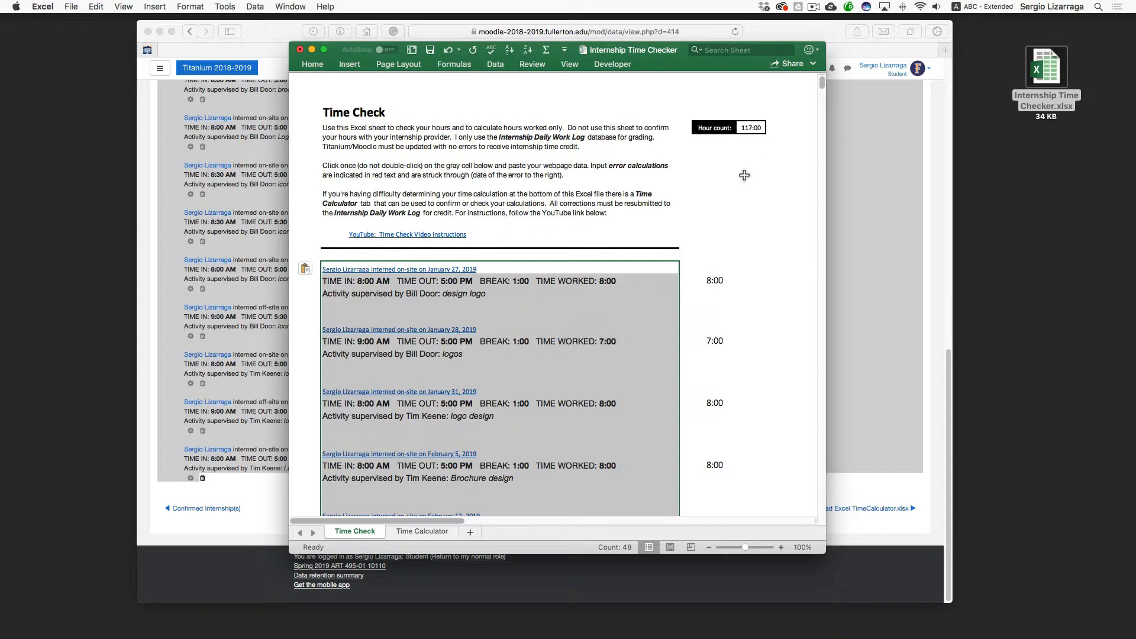
pyautogui.moveTo(730, 228)
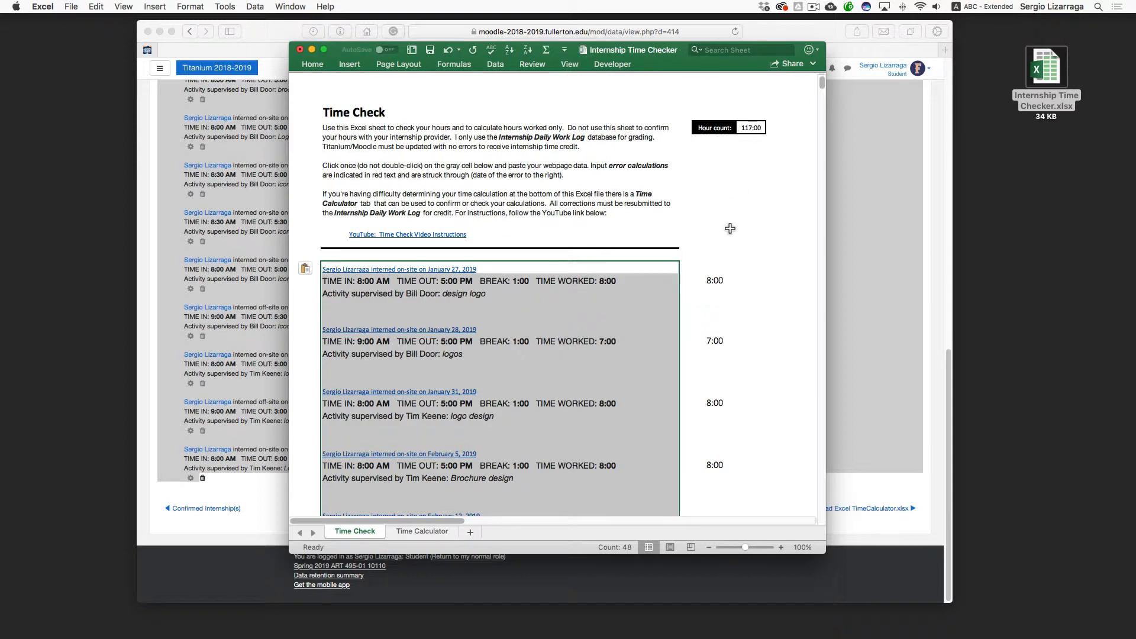
pyautogui.scroll(-3)
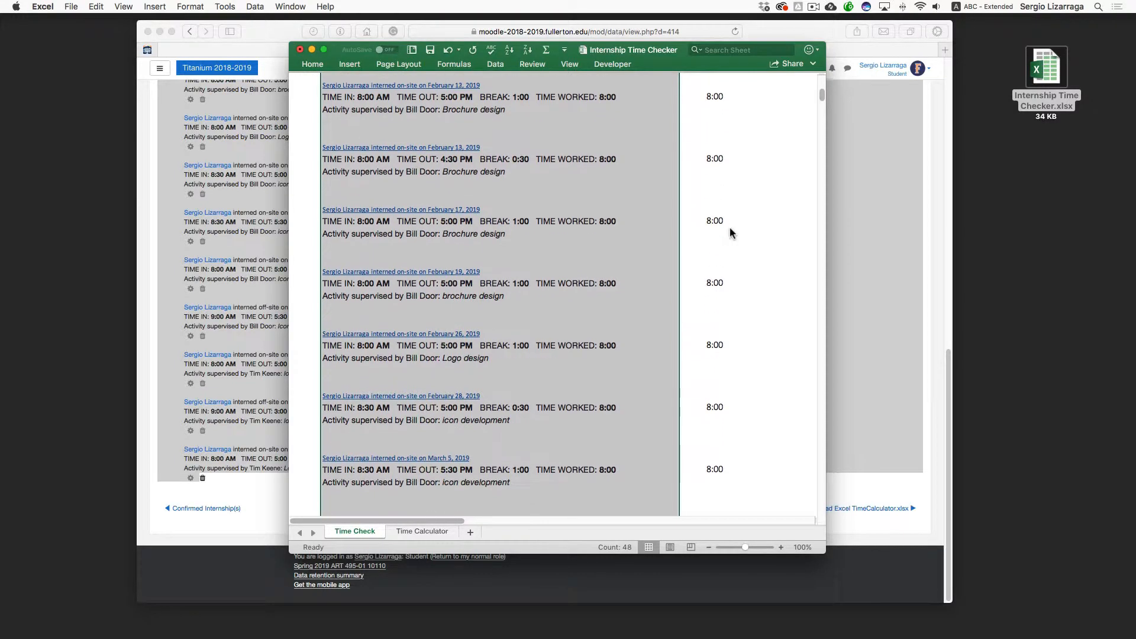
pyautogui.scroll(-3)
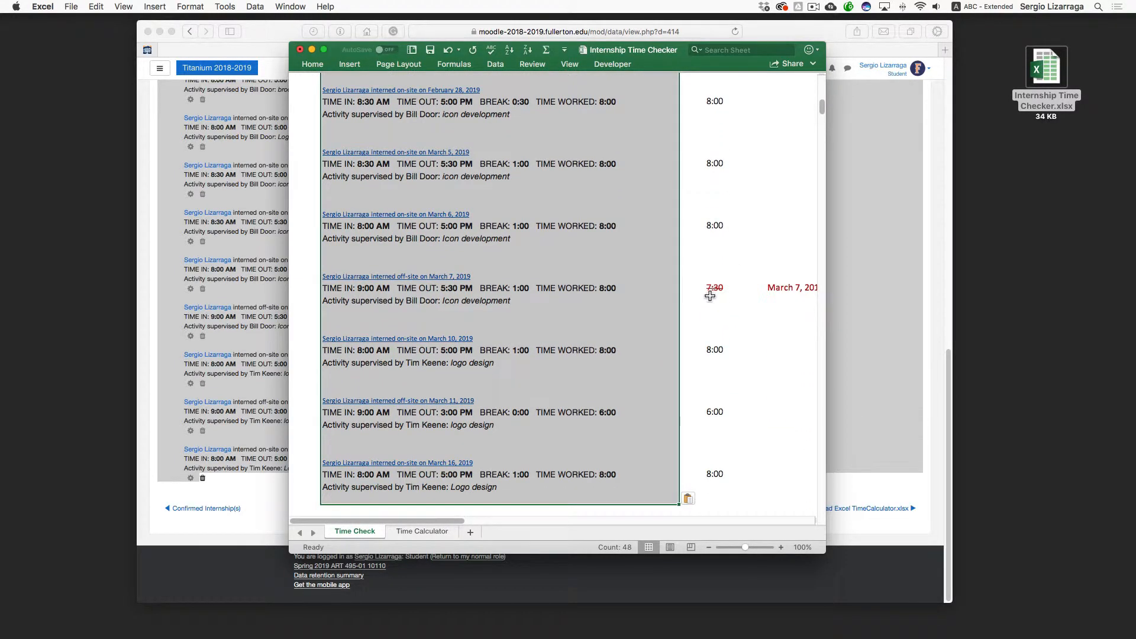
pyautogui.moveTo(361, 302)
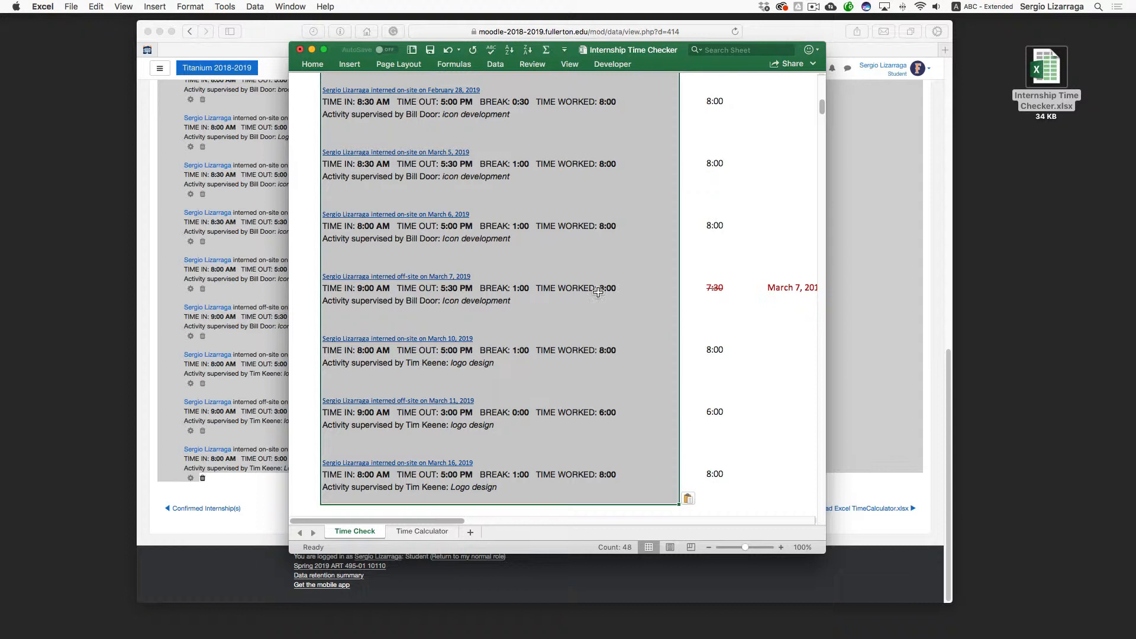
pyautogui.moveTo(696, 303)
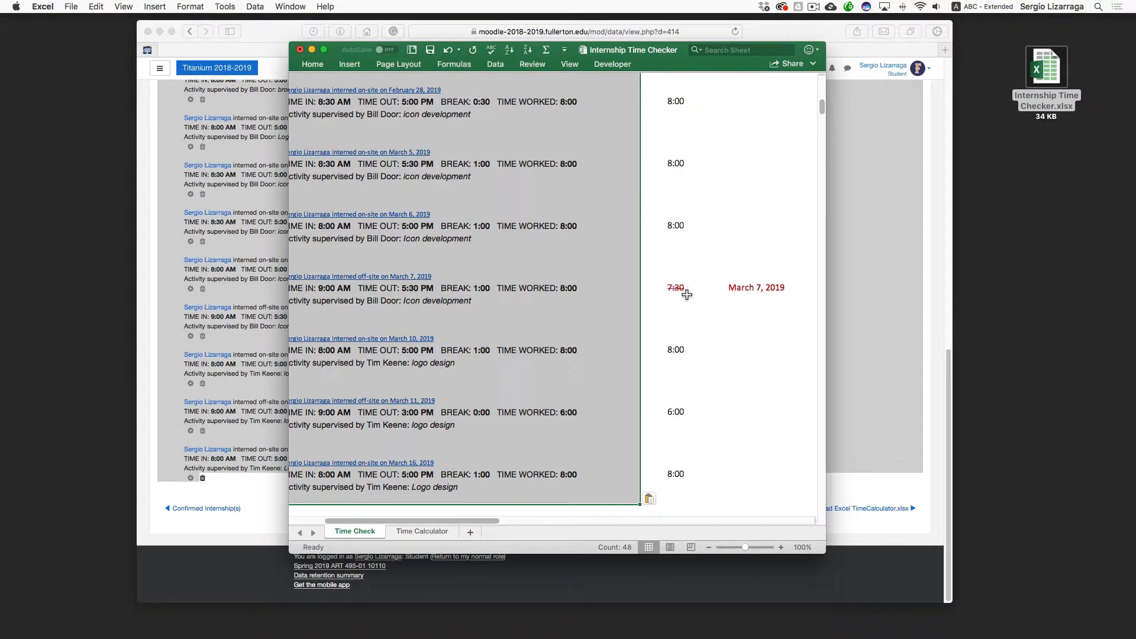
pyautogui.moveTo(759, 294)
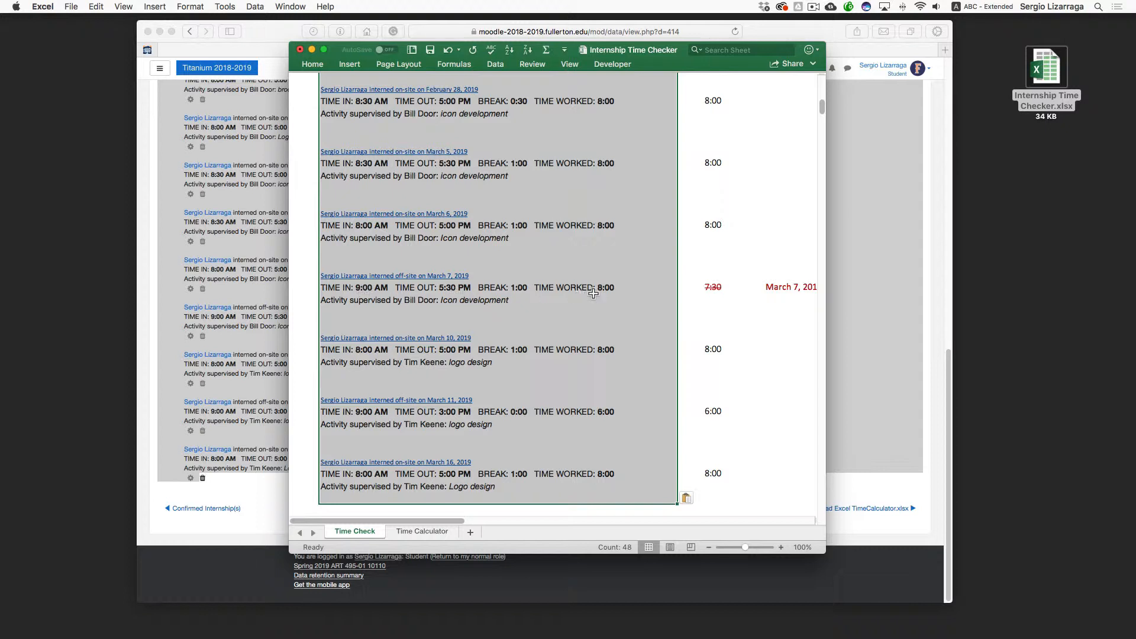
pyautogui.moveTo(448, 292)
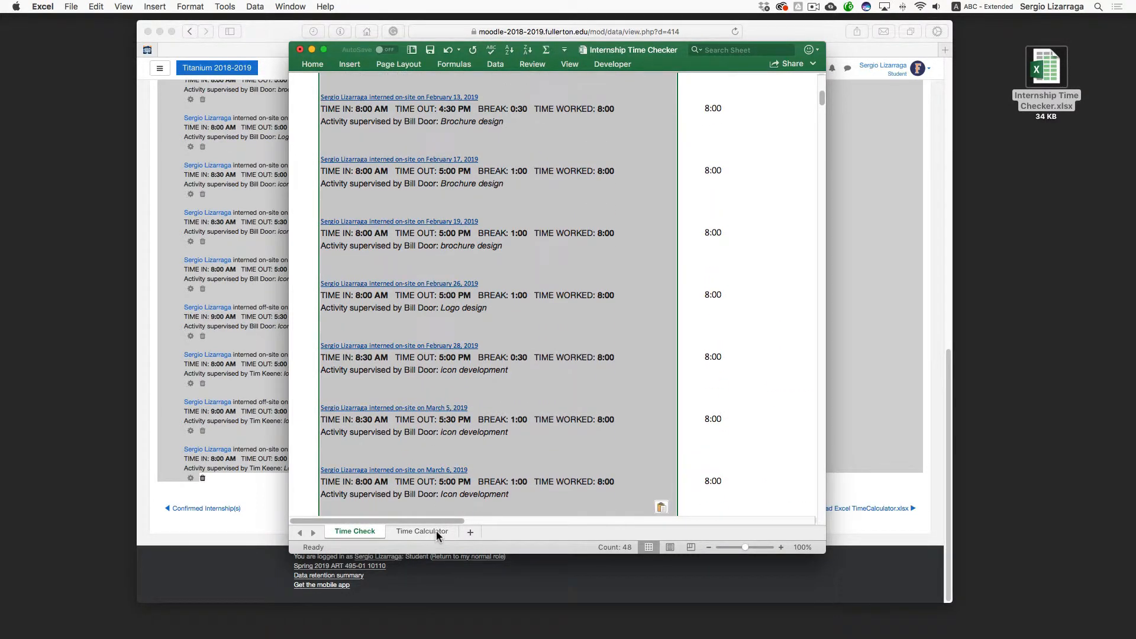
pyautogui.click(421, 531)
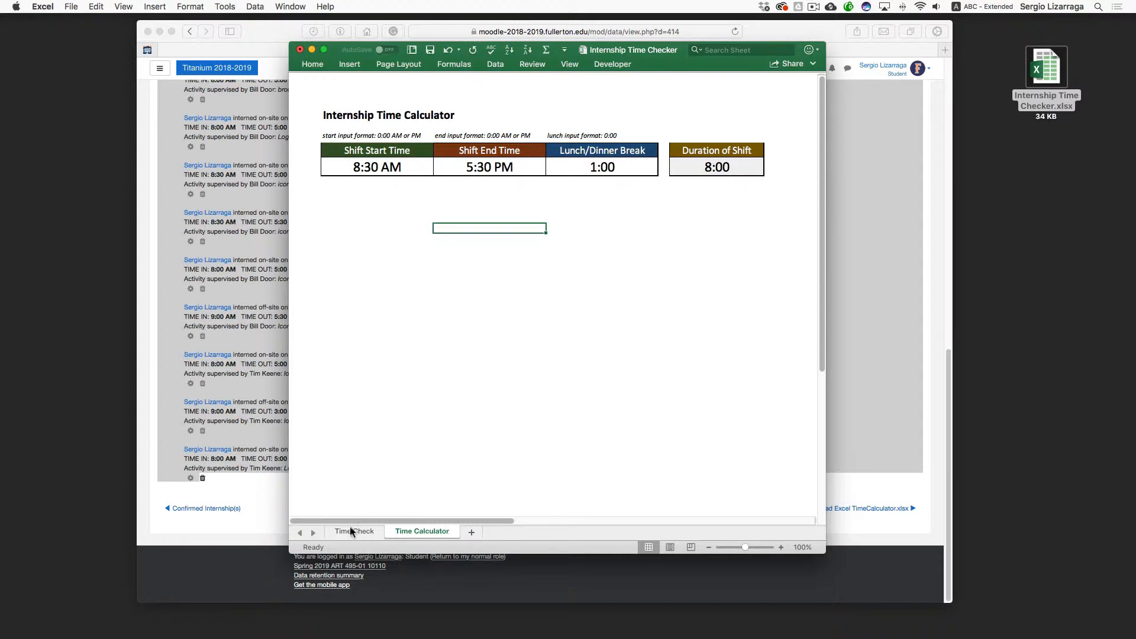
pyautogui.click(355, 532)
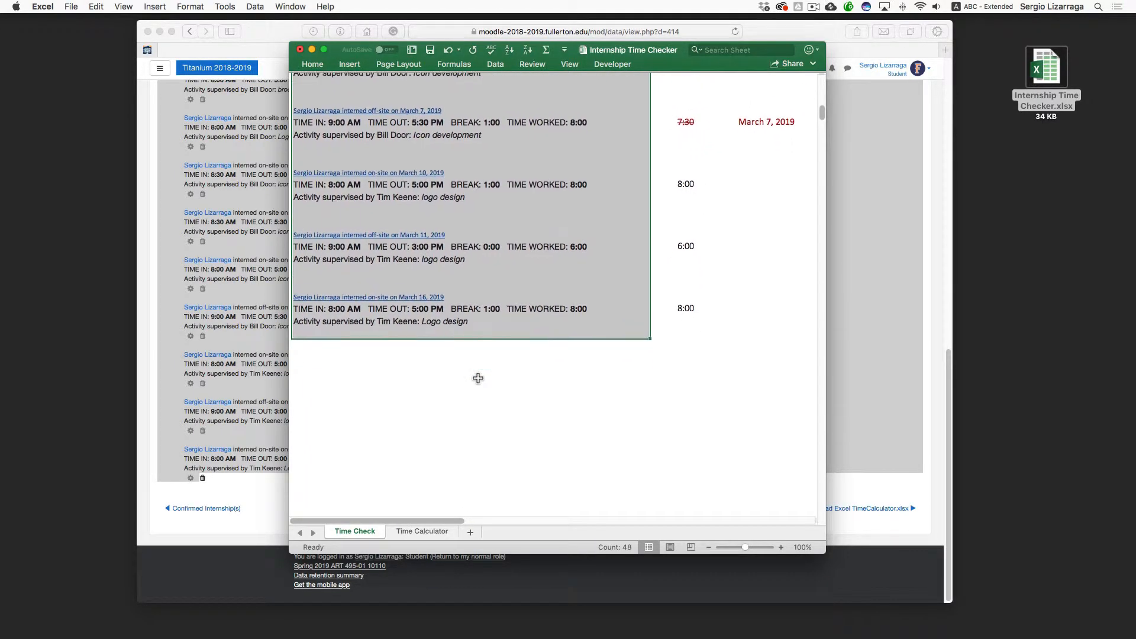
pyautogui.scroll(-3)
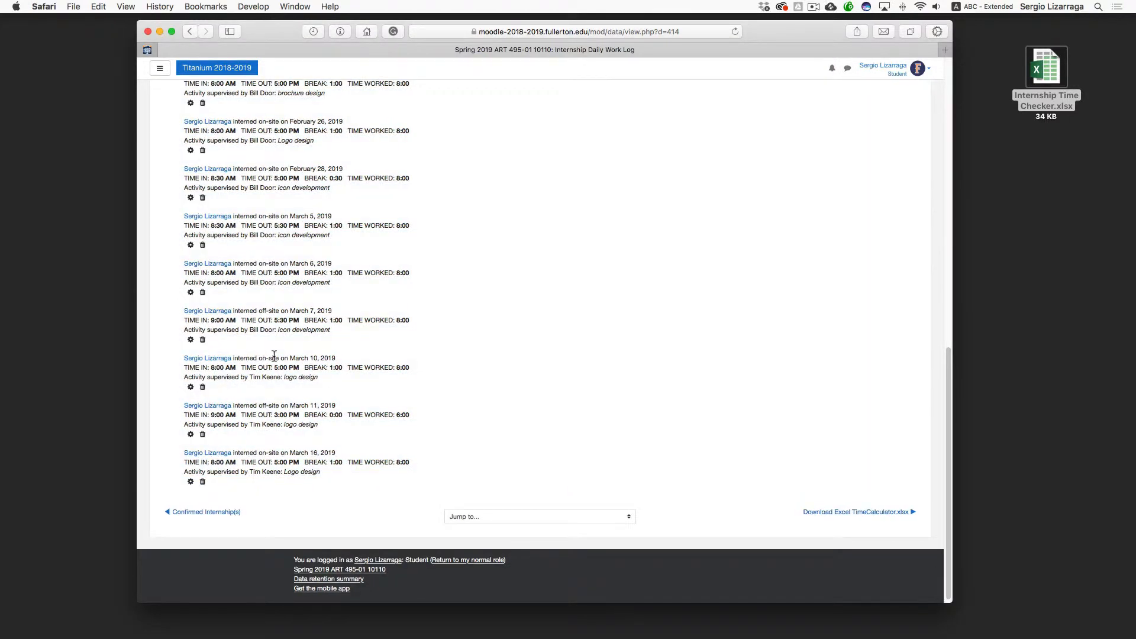
pyautogui.moveTo(191, 342)
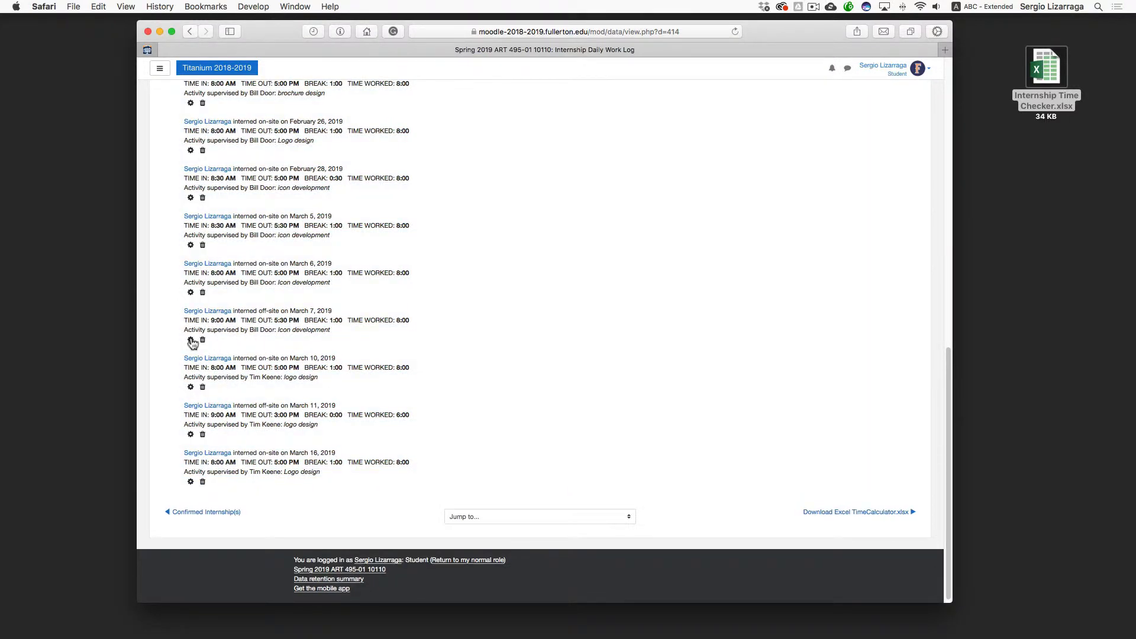
# Step: Edit the March 7 entry to day 7 with an 8:30 AM start, save, and view the list
pyautogui.click(190, 340)
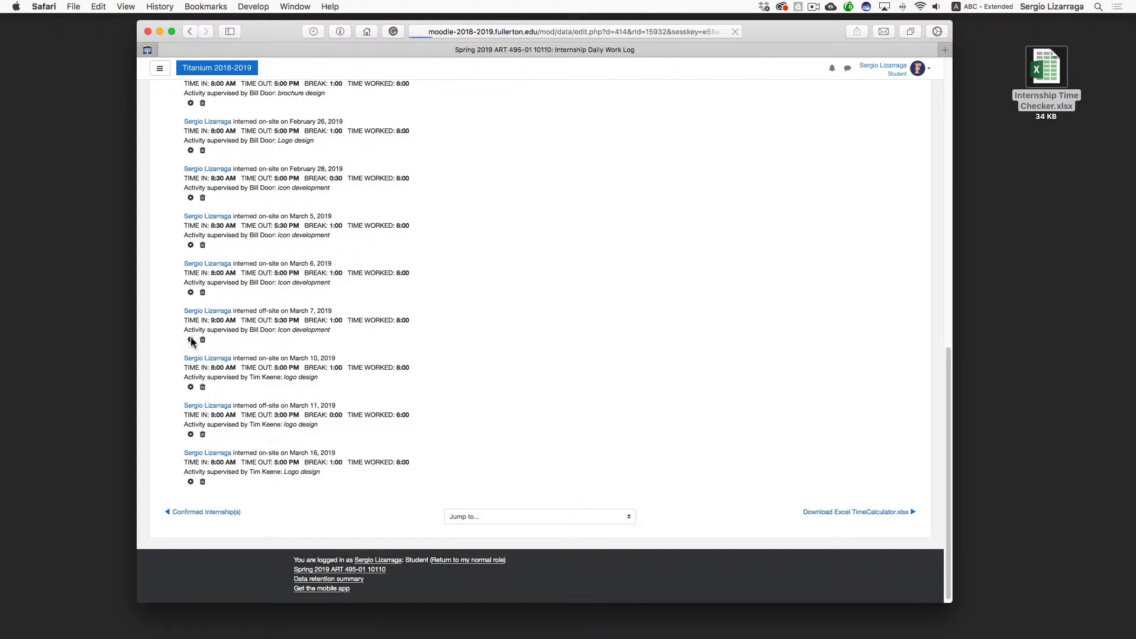
pyautogui.click(190, 341)
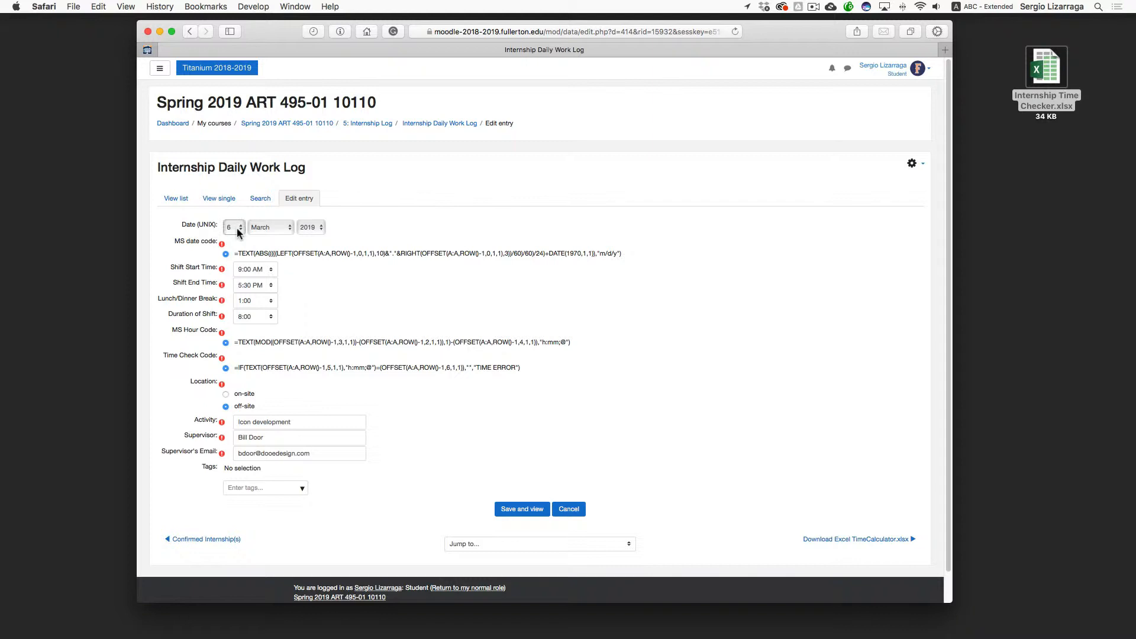
pyautogui.click(232, 226)
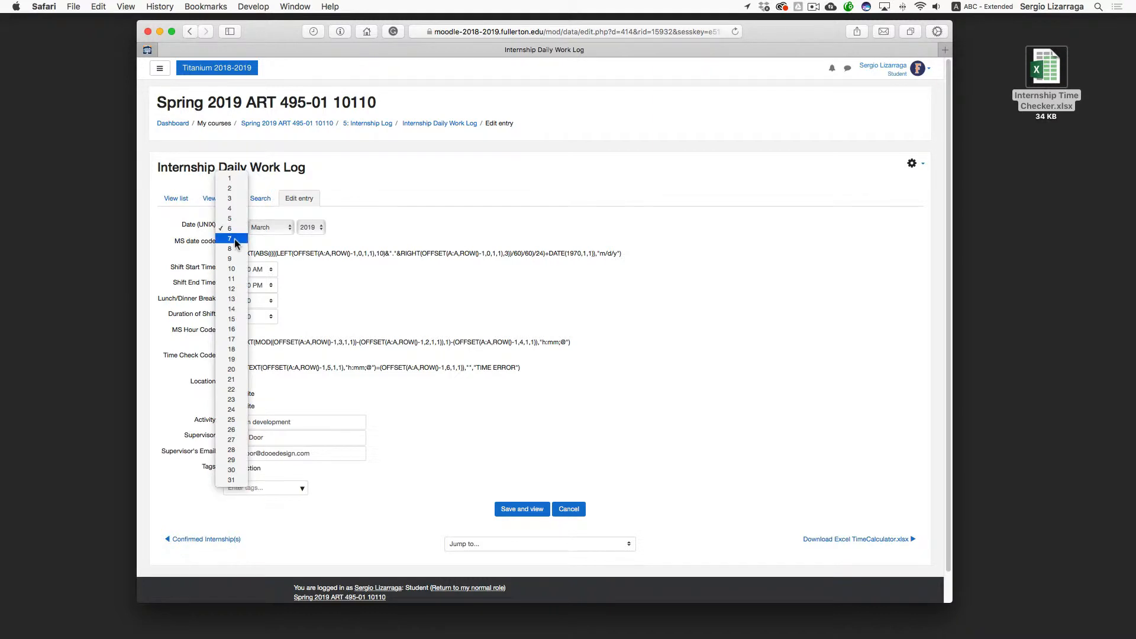
pyautogui.click(232, 238)
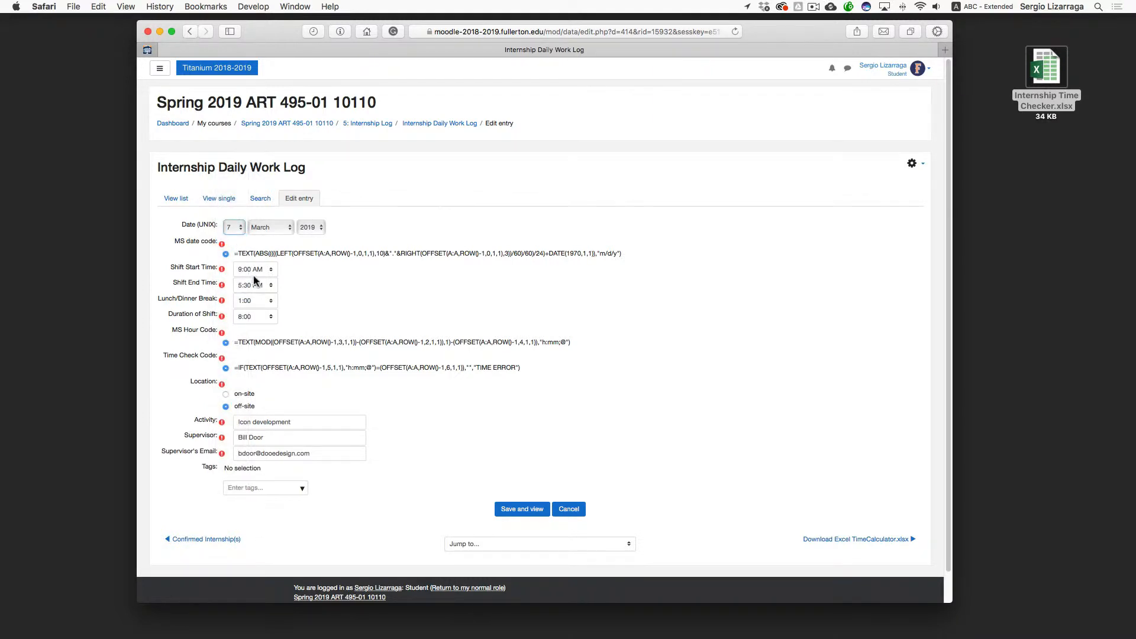
pyautogui.click(254, 268)
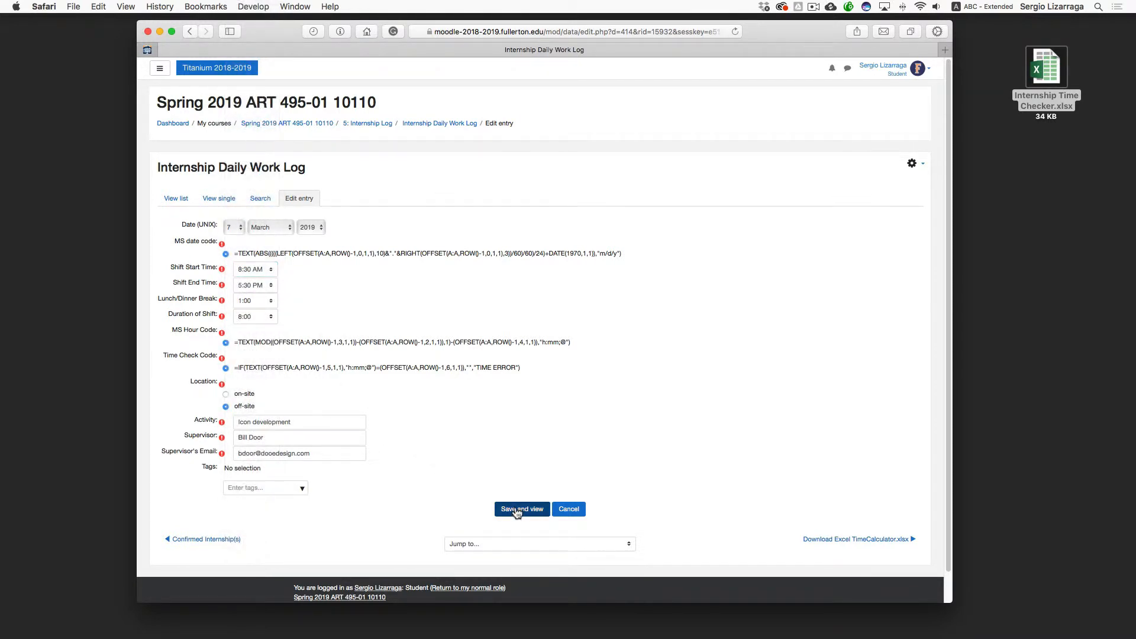
pyautogui.click(521, 509)
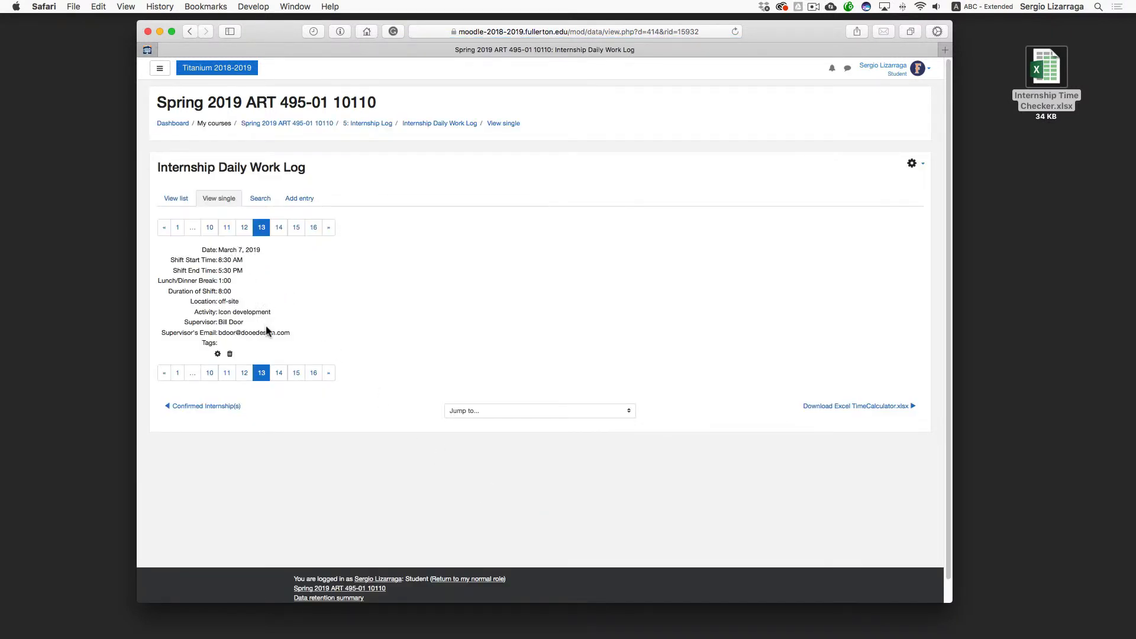
pyautogui.click(175, 198)
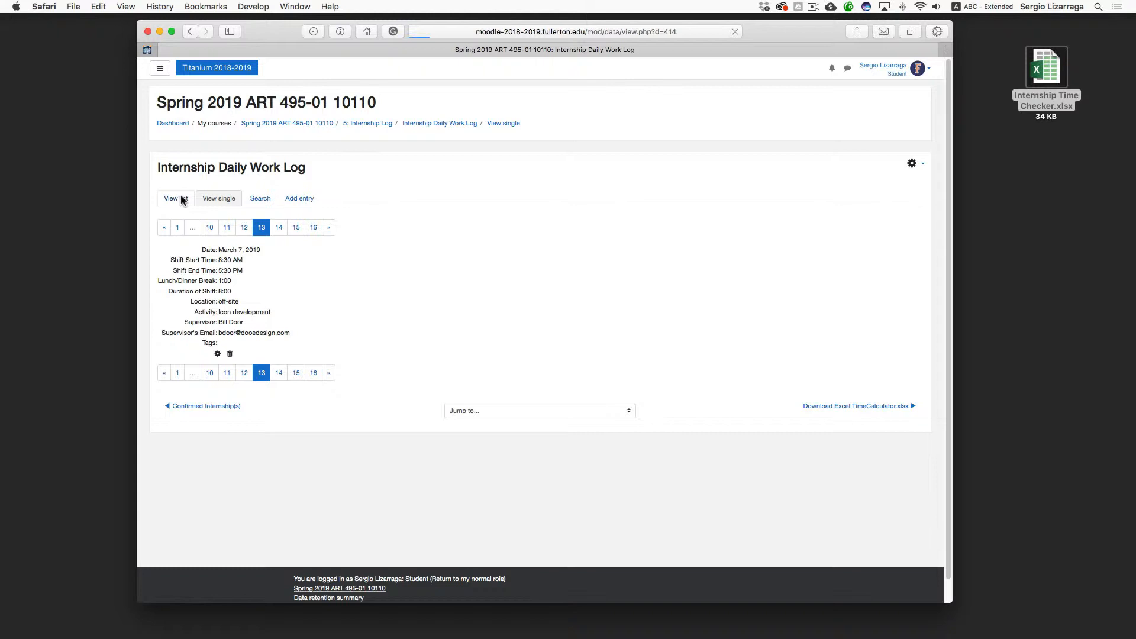
pyautogui.click(171, 198)
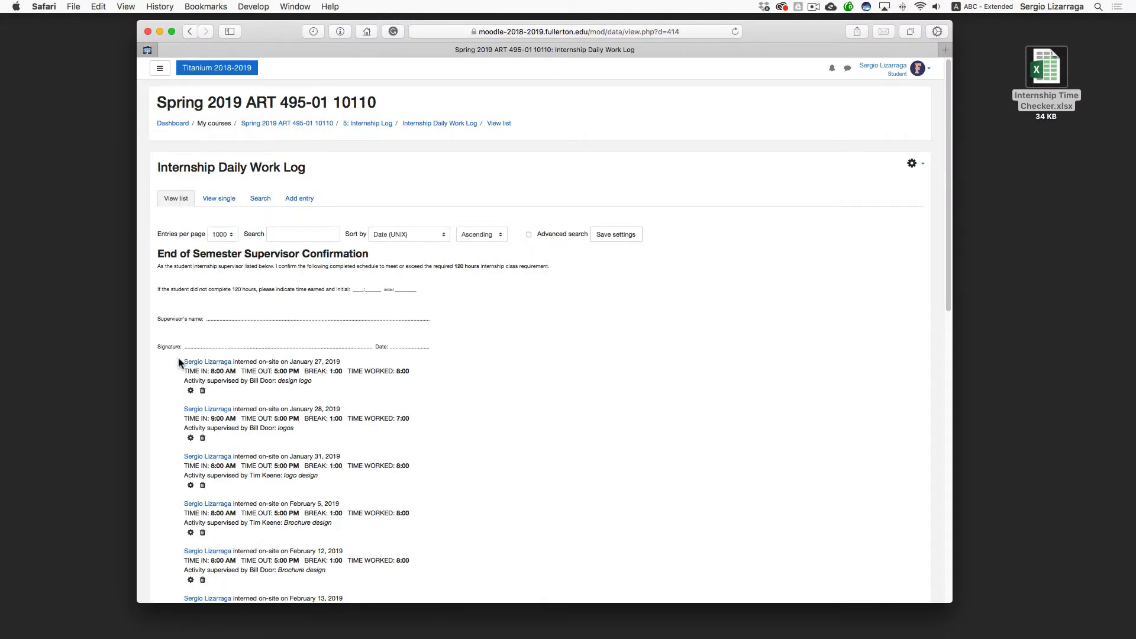
# Step: Clear the old pasted log data from the Time Check sheet and paste the corrected entries
pyautogui.scroll(-3)
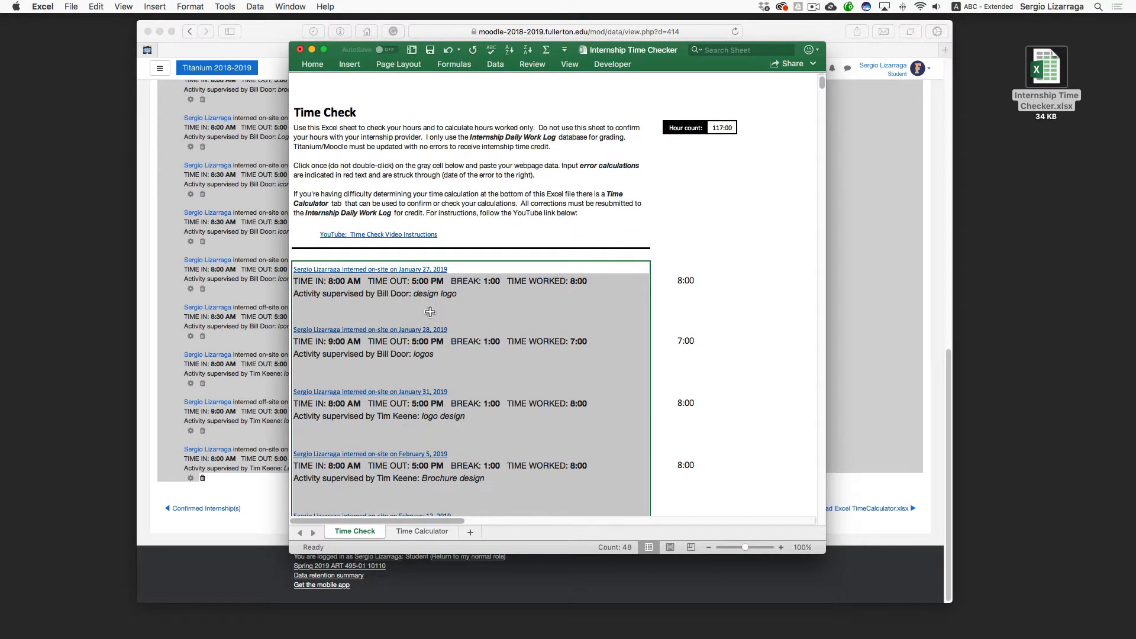
pyautogui.rightClick(430, 312)
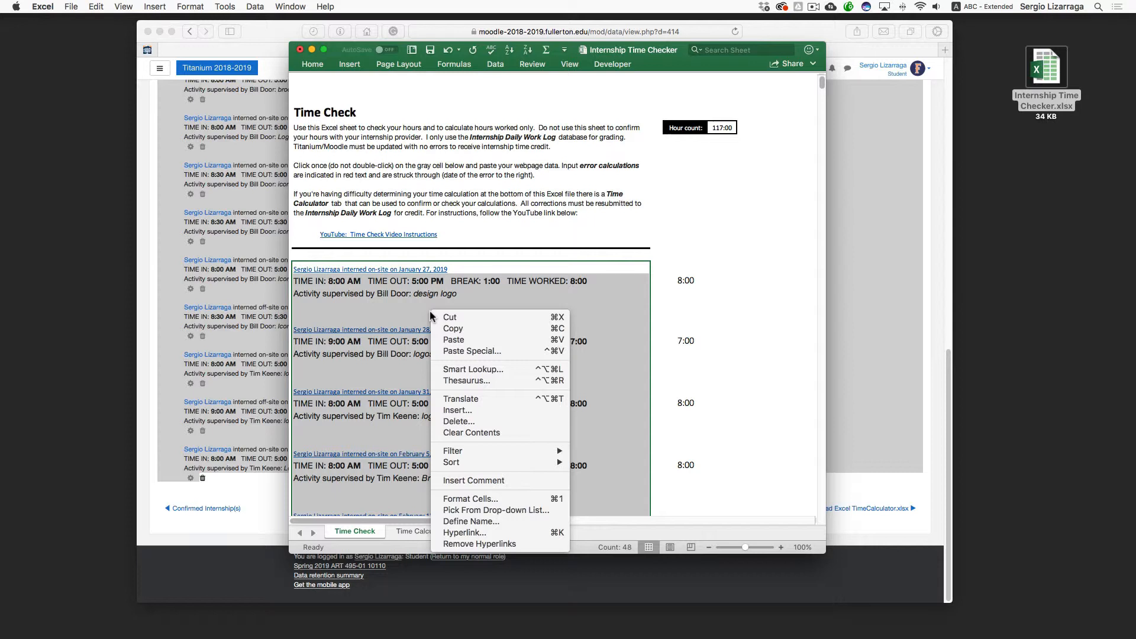
pyautogui.click(471, 433)
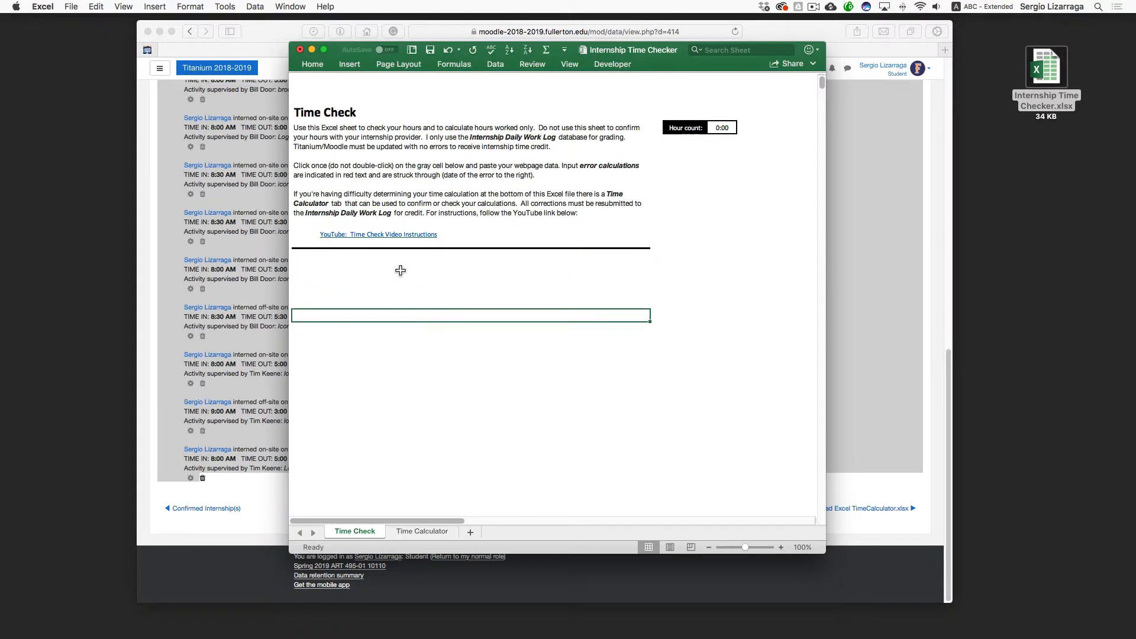
pyautogui.press('cmd')
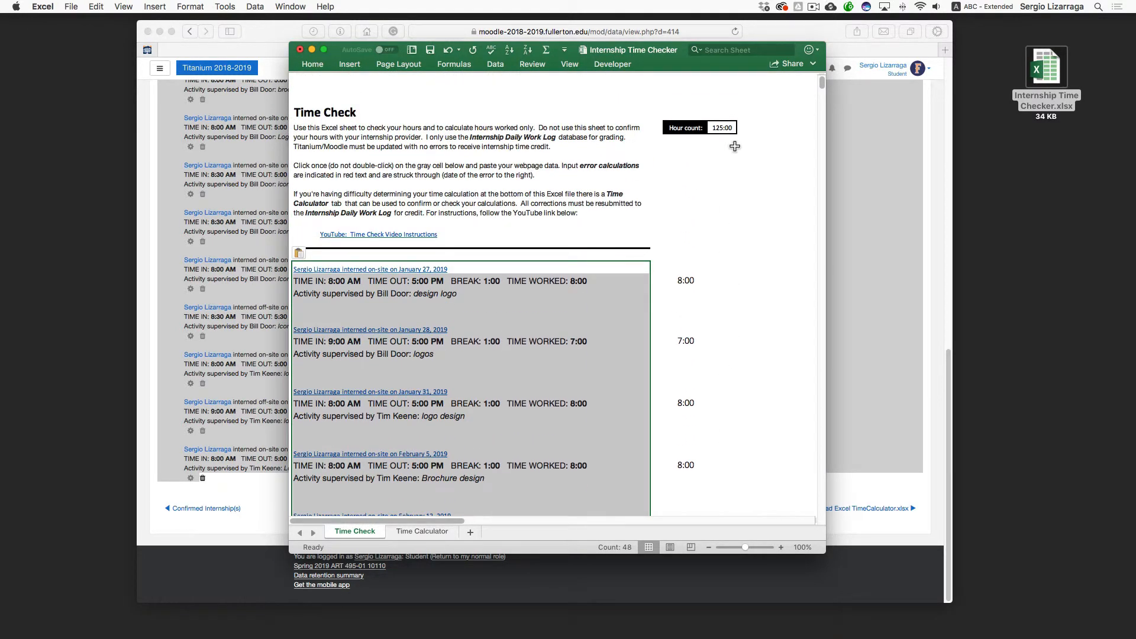
pyautogui.moveTo(717, 374)
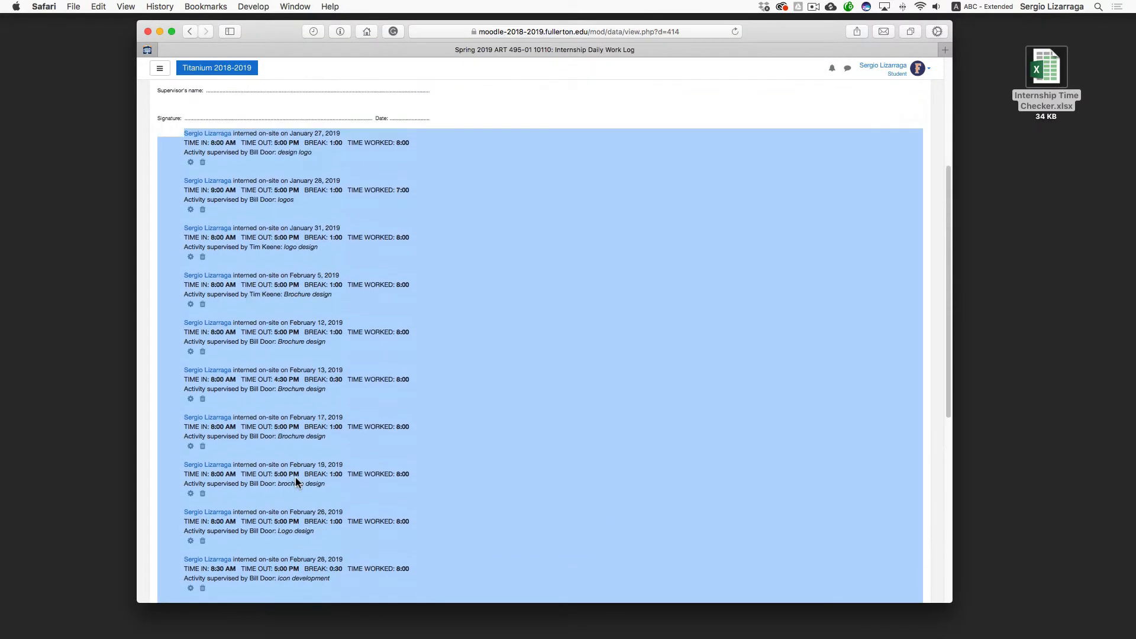
pyautogui.scroll(3)
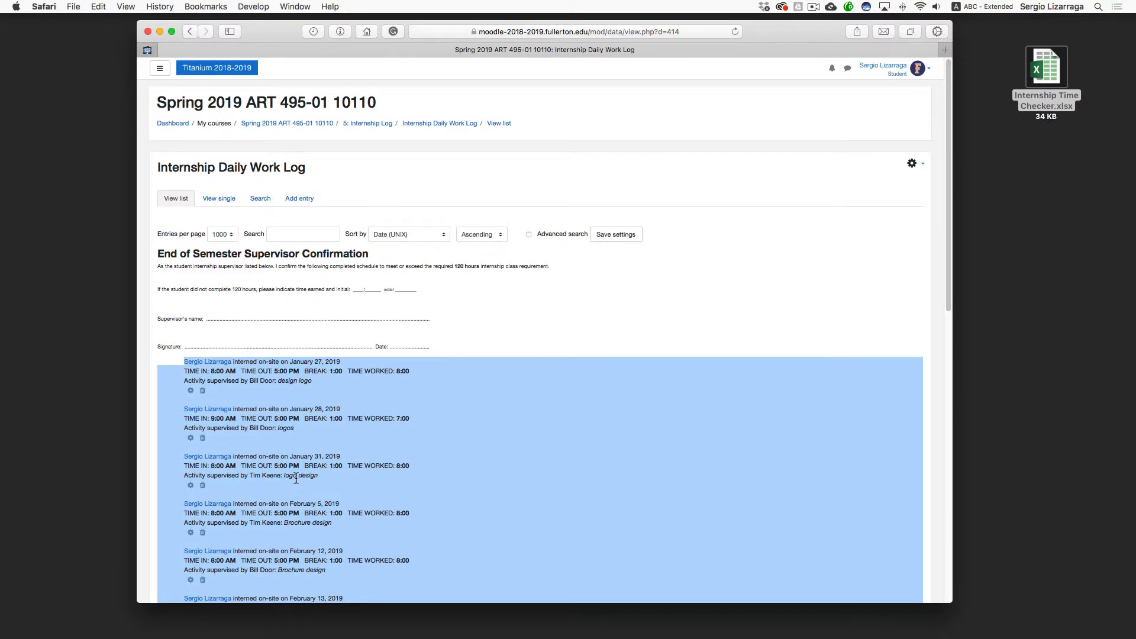
pyautogui.scroll(-3)
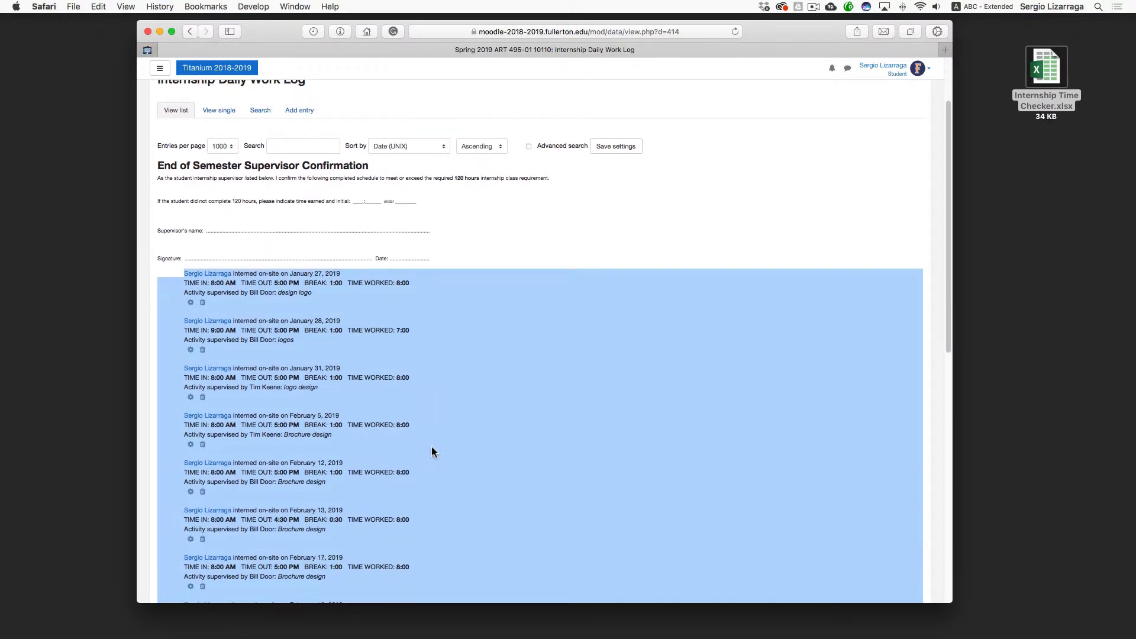
pyautogui.scroll(-3)
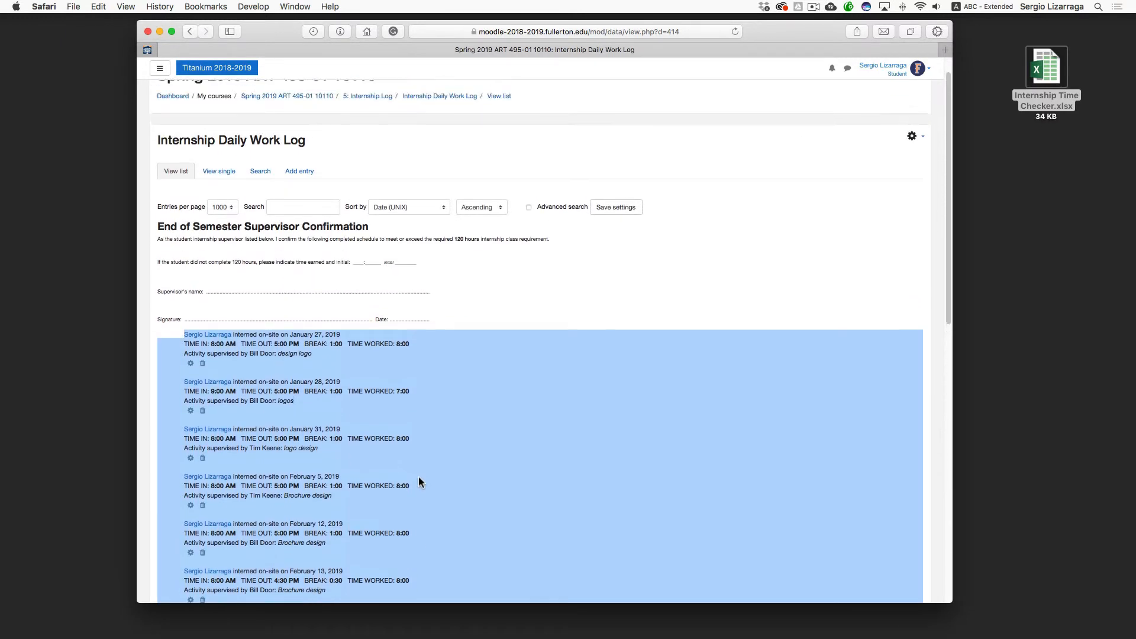
pyautogui.scroll(-3)
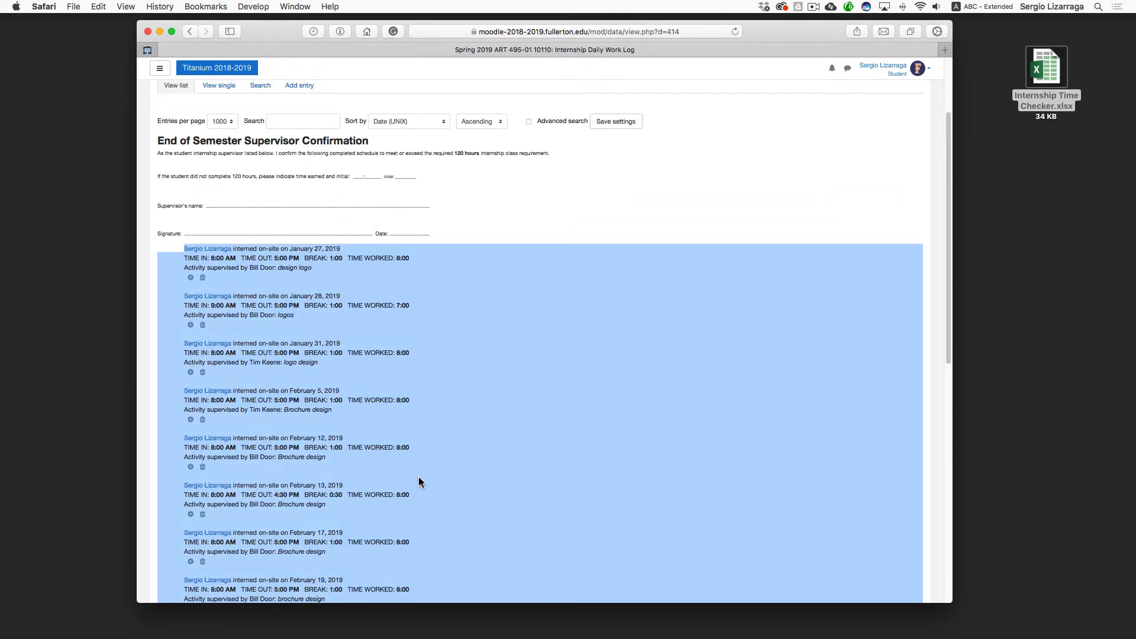
pyautogui.scroll(-3)
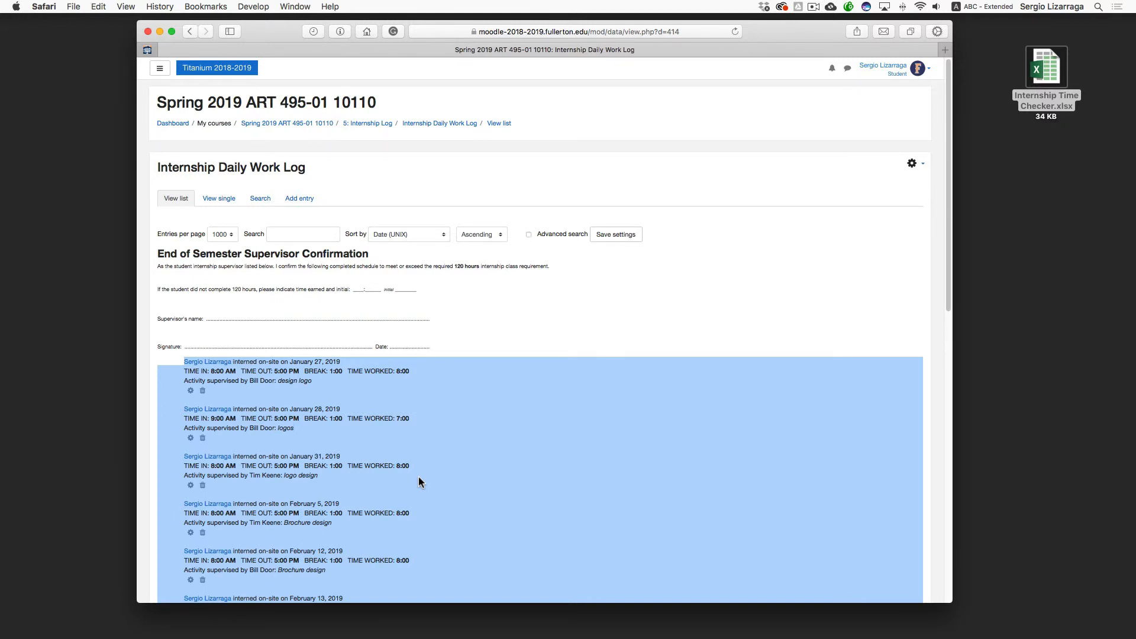
pyautogui.scroll(-3)
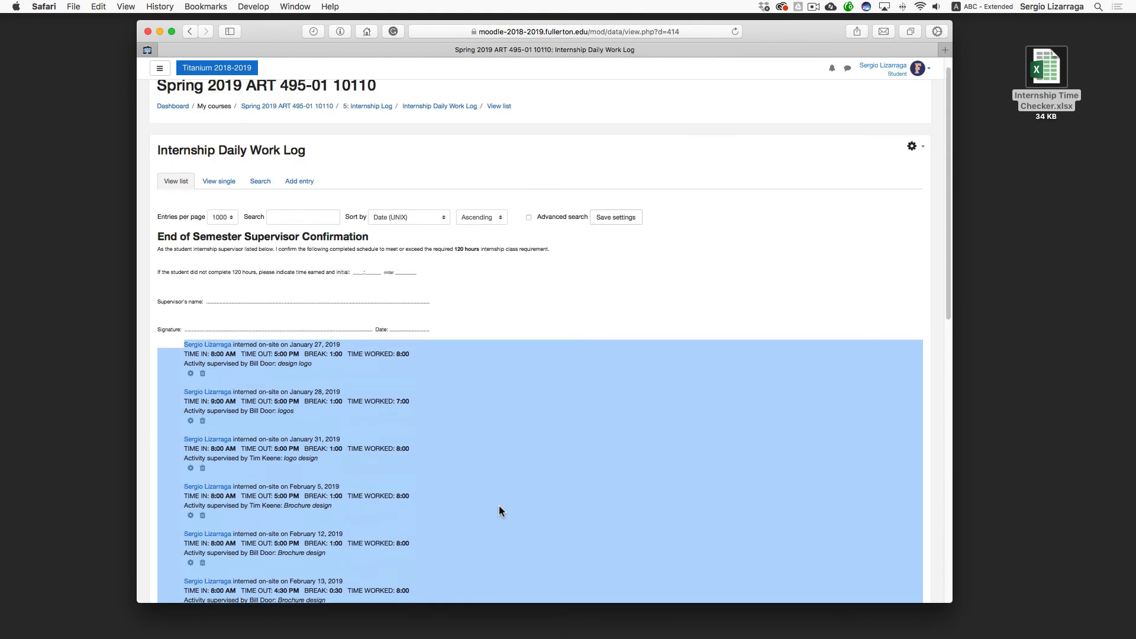